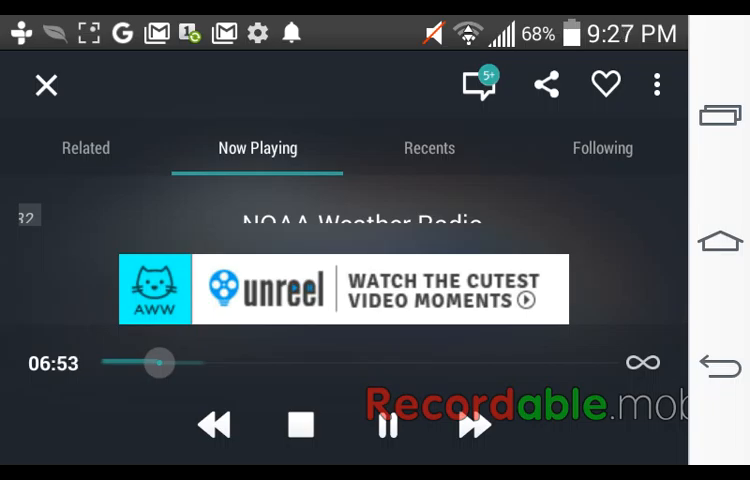
- Rewind the playing NOAA Weather Radio stream on the Now Playing screen
{"action": "left_click", "coordinate": [213, 424]}
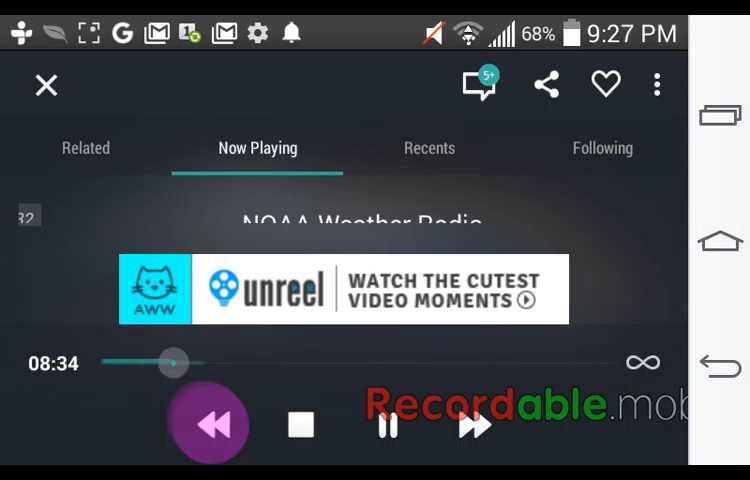